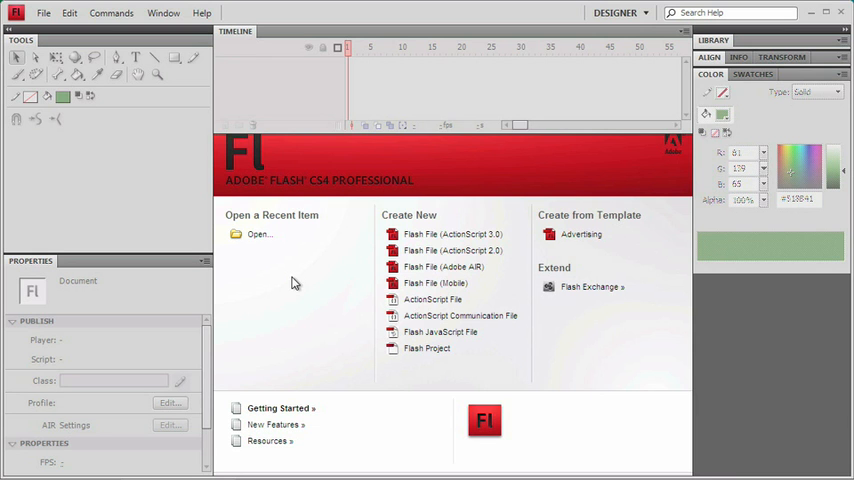
{"action": "mouse_move", "coordinate": [456, 234]}
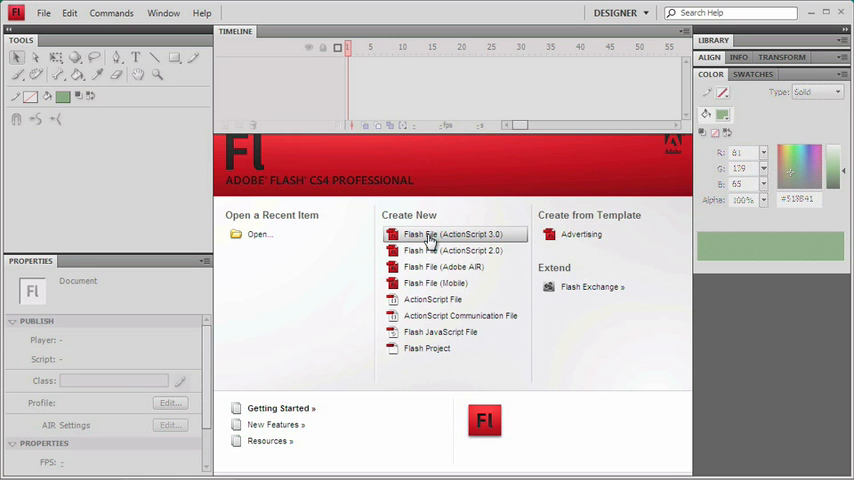
Create a new Flash File (ActionScript 3.0) from the Welcome screen.
{"action": "left_click", "coordinate": [456, 234]}
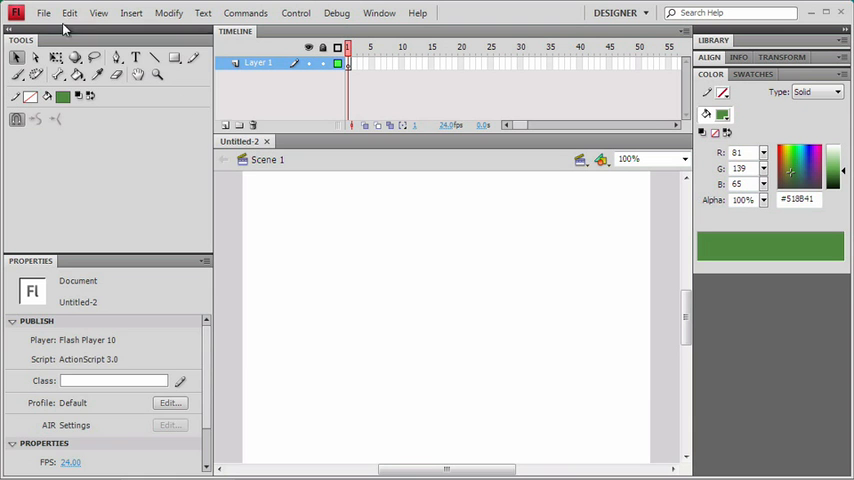
Save the document as FlashSite in Desktop > Project Files > flash website.
{"action": "left_click", "coordinate": [44, 12]}
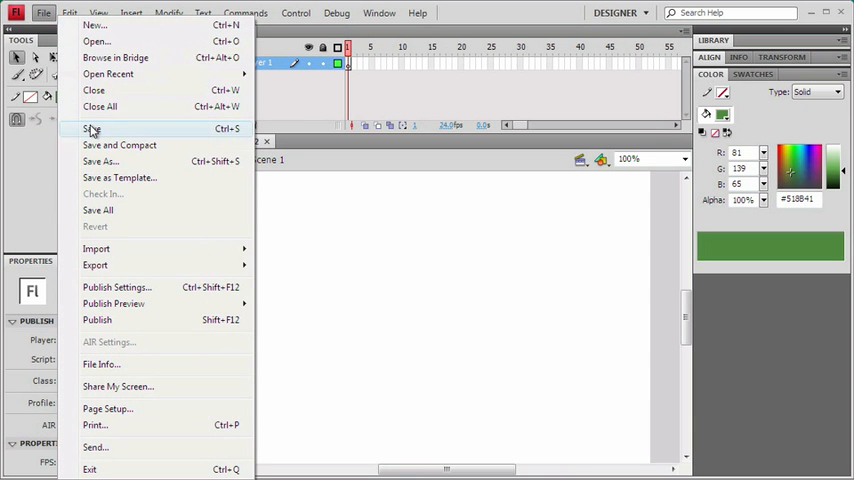
{"action": "left_click", "coordinate": [100, 160]}
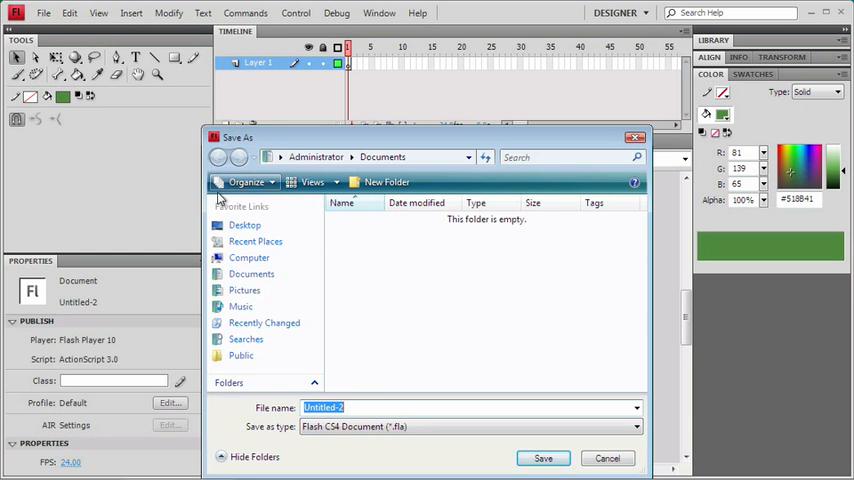
{"action": "left_click", "coordinate": [244, 224]}
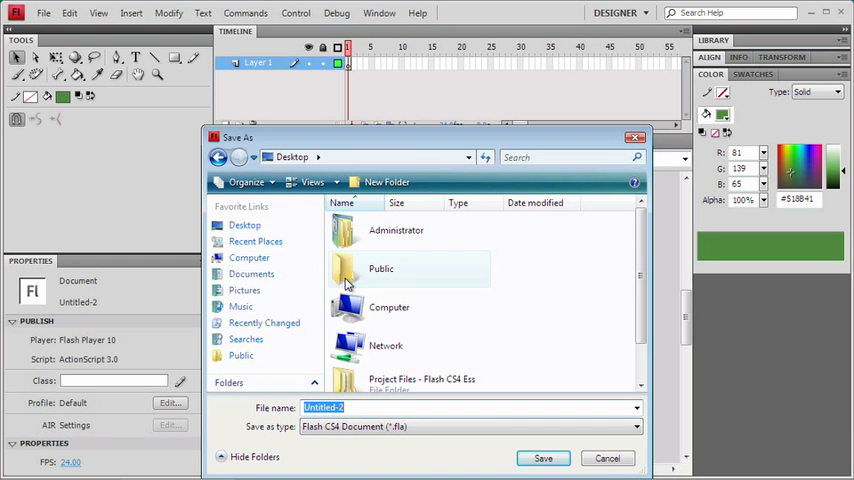
{"action": "left_click", "coordinate": [420, 372]}
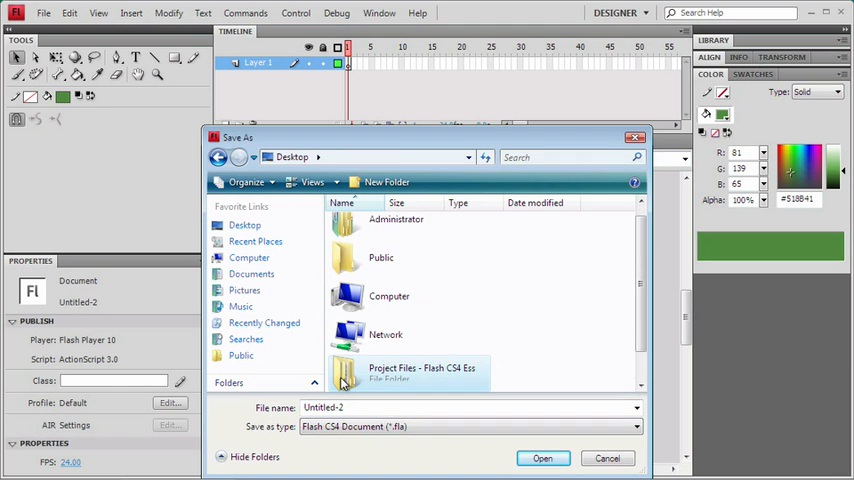
{"action": "double_click", "coordinate": [420, 372]}
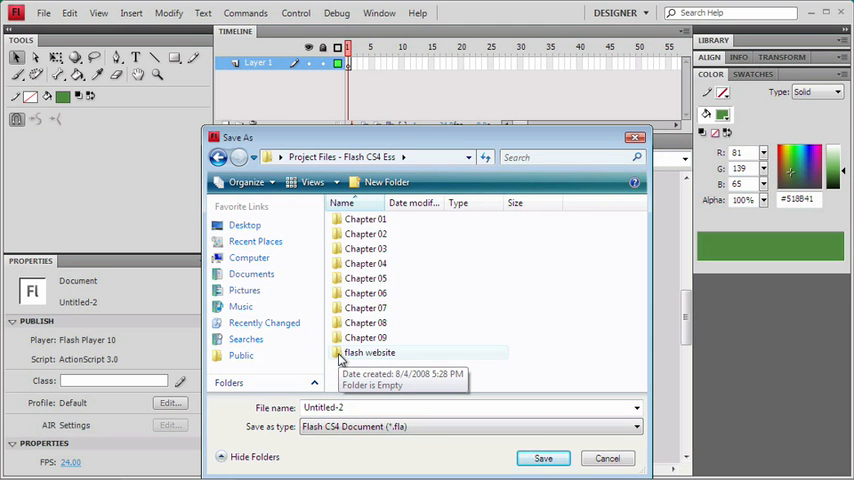
{"action": "double_click", "coordinate": [368, 352]}
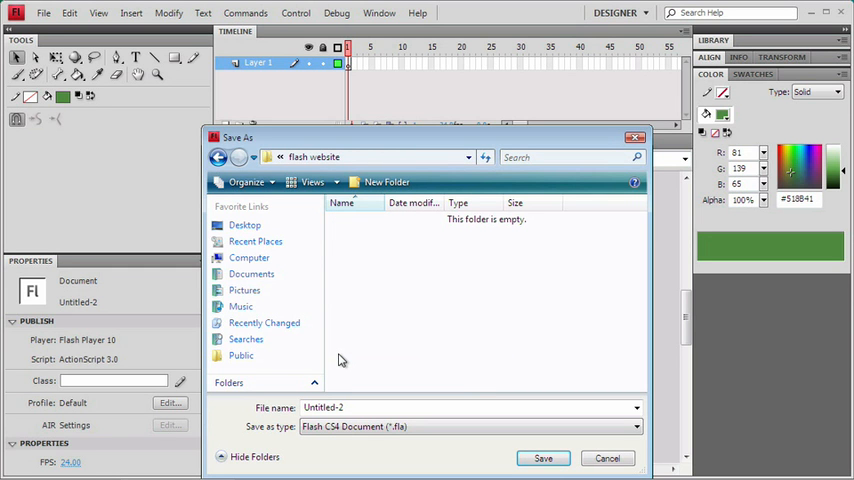
{"action": "triple_click", "coordinate": [324, 408]}
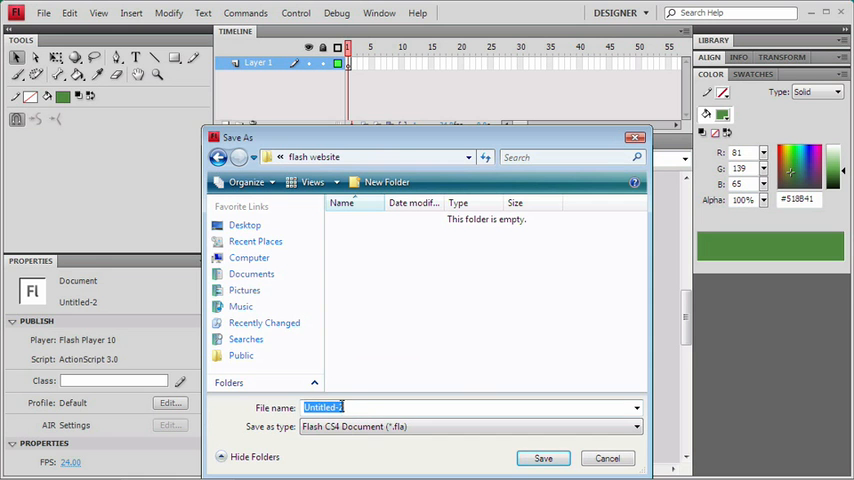
{"action": "type", "text": "flash5"}
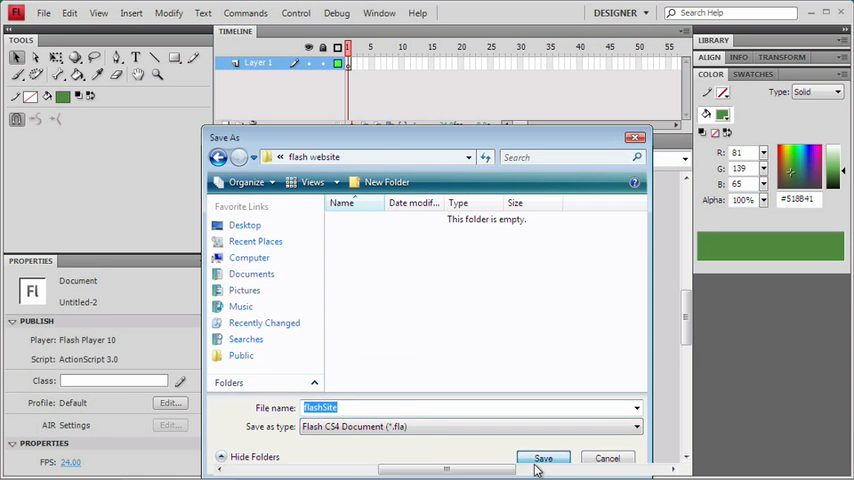
{"action": "left_click", "coordinate": [544, 458]}
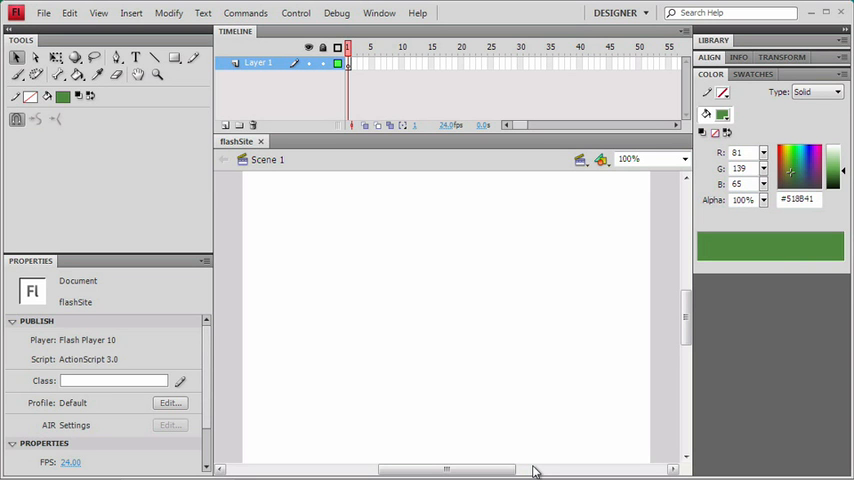
{"action": "mouse_move", "coordinate": [480, 316]}
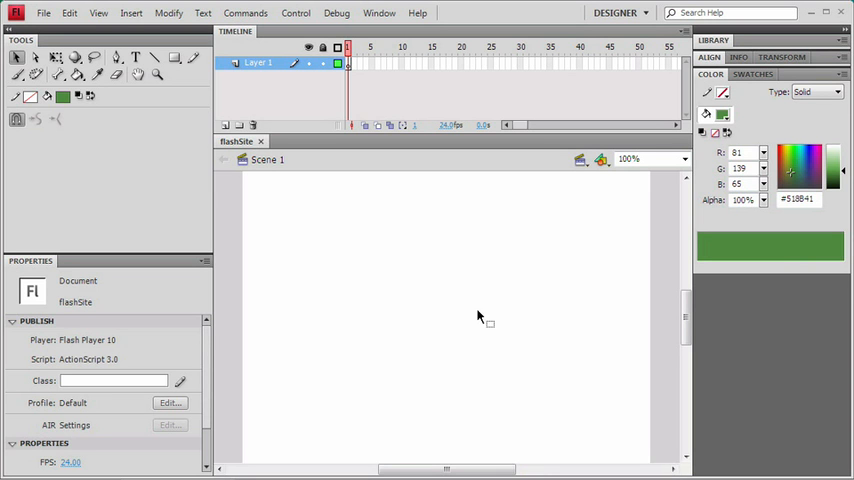
{"action": "mouse_move", "coordinate": [444, 336]}
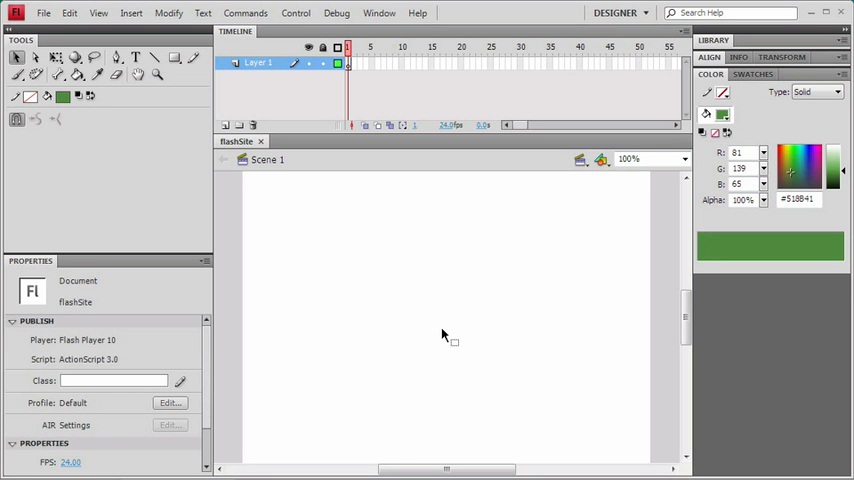
{"action": "mouse_move", "coordinate": [436, 328]}
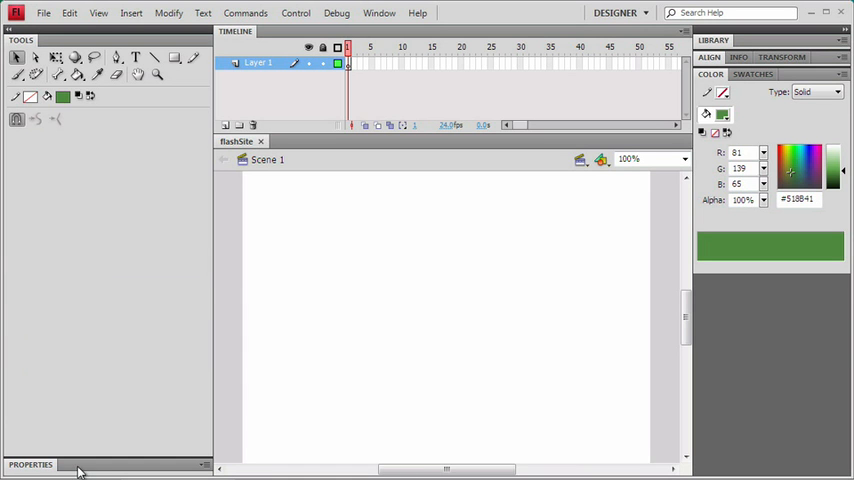
Expand the Properties panel and detach the Color panel to float over the stage.
{"action": "left_click", "coordinate": [30, 464]}
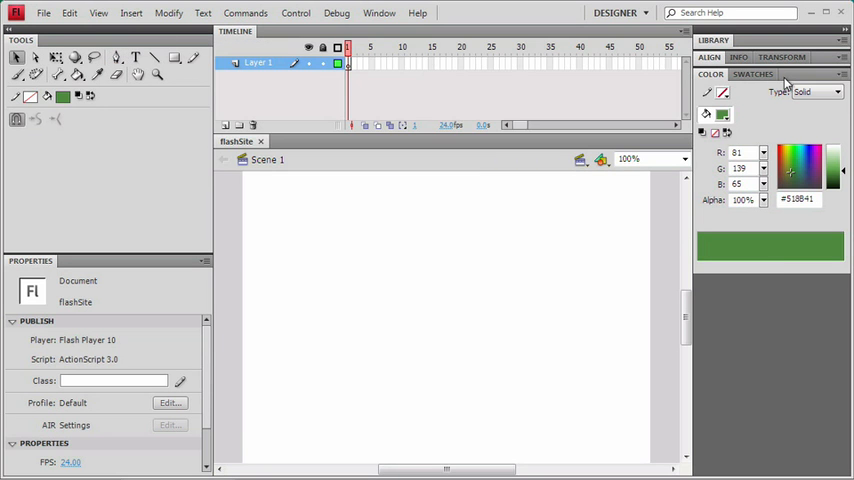
{"action": "mouse_move", "coordinate": [740, 92]}
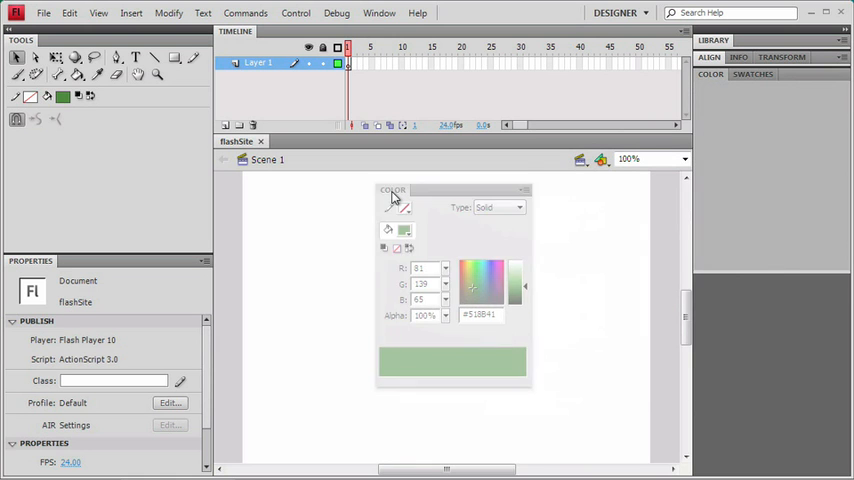
{"action": "left_click", "coordinate": [752, 74]}
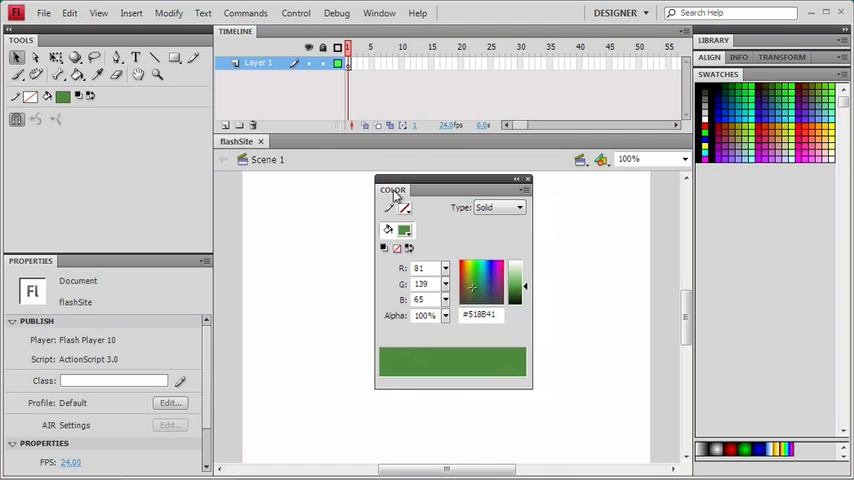
Show the Window menu's workspace choices with Designer current.
{"action": "left_click", "coordinate": [380, 12]}
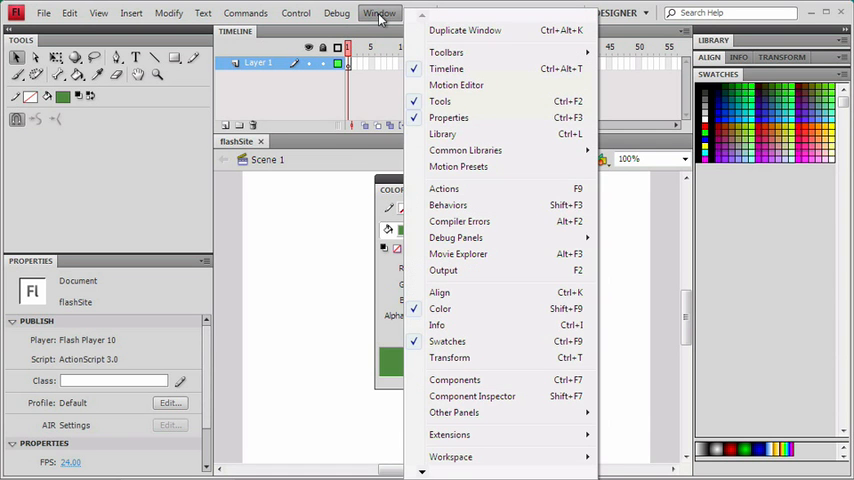
{"action": "mouse_move", "coordinate": [466, 30]}
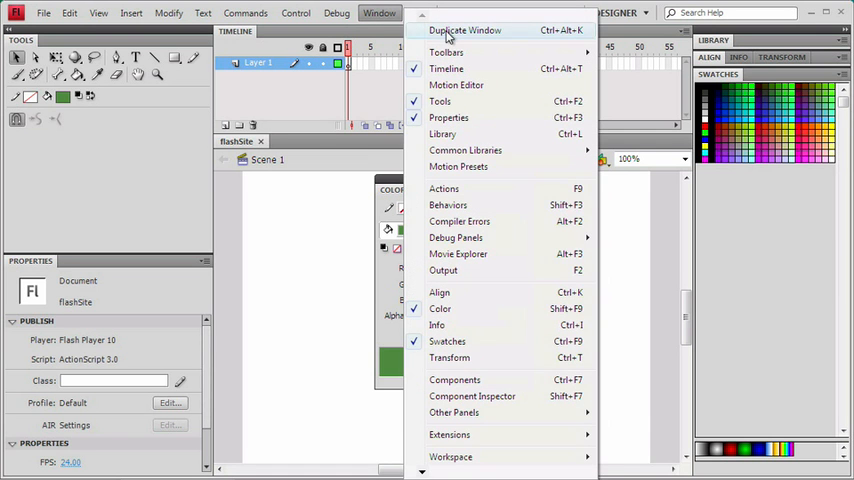
{"action": "mouse_move", "coordinate": [444, 364]}
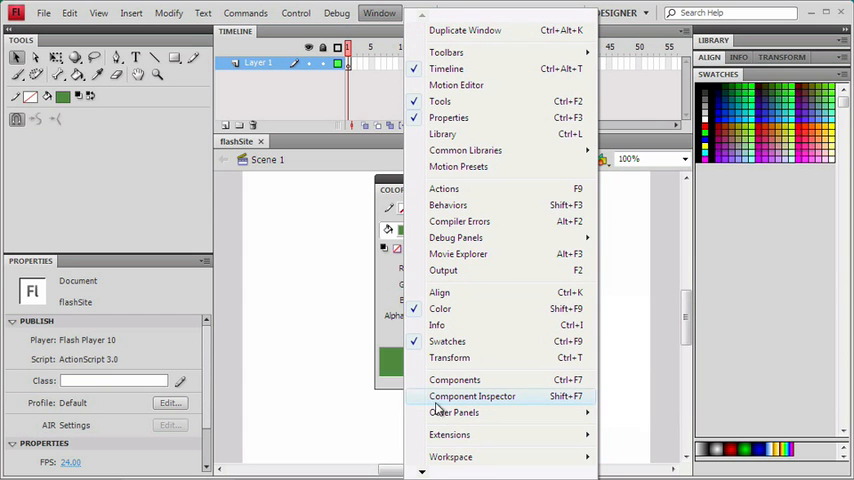
{"action": "mouse_move", "coordinate": [450, 456]}
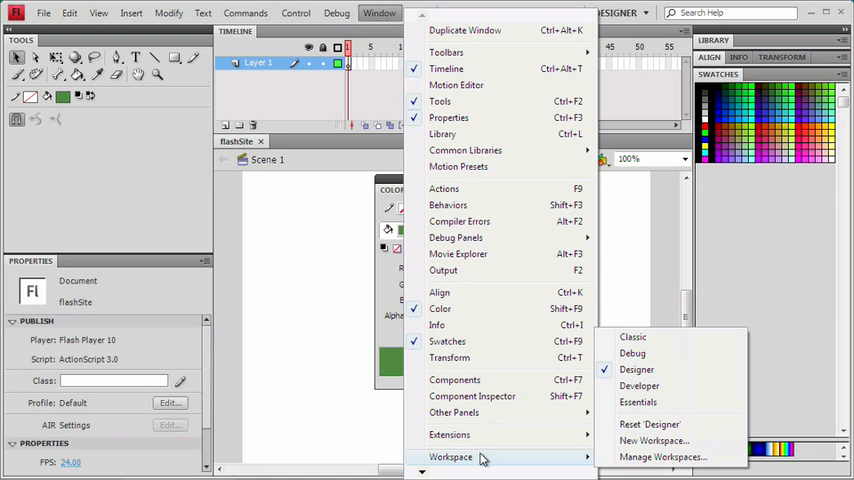
{"action": "mouse_move", "coordinate": [632, 352]}
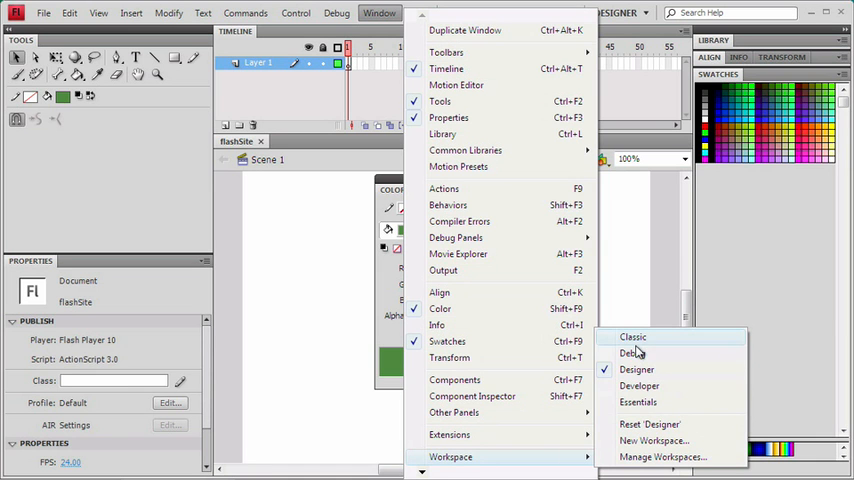
{"action": "mouse_move", "coordinate": [638, 402]}
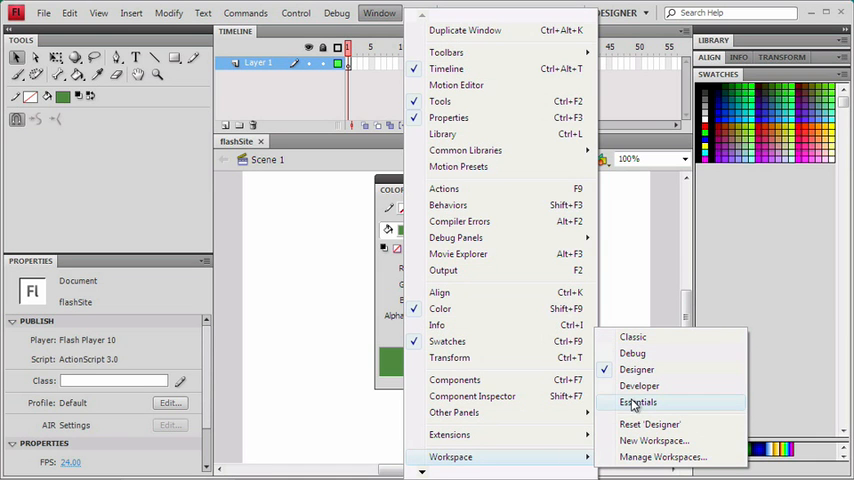
{"action": "mouse_move", "coordinate": [648, 60]}
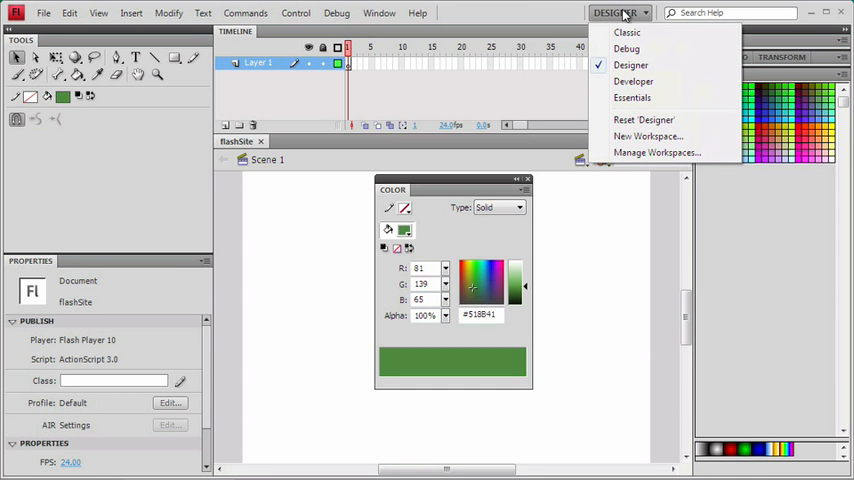
{"action": "mouse_move", "coordinate": [632, 96]}
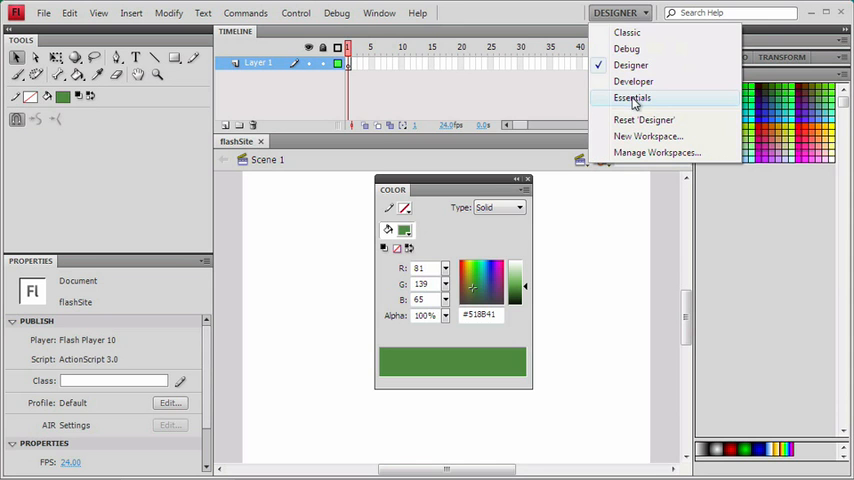
Try the Essentials, Developer and Classic workspaces, return to Designer and reset it to default.
{"action": "left_click", "coordinate": [632, 96]}
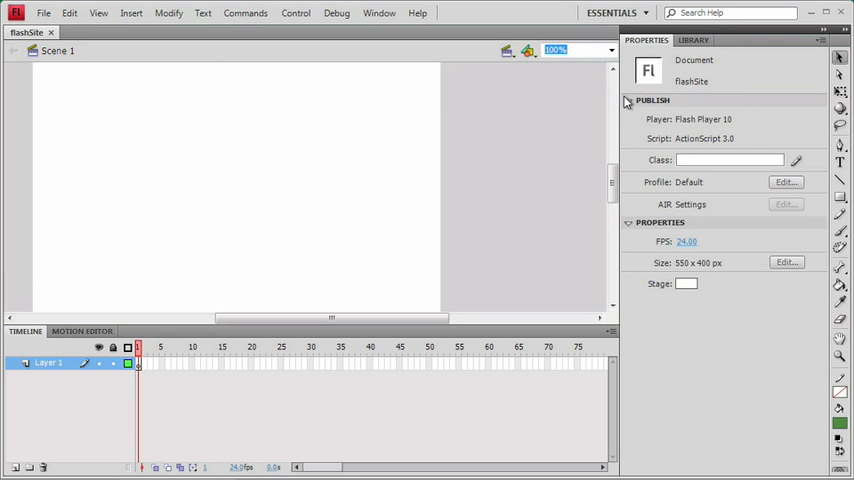
{"action": "mouse_move", "coordinate": [634, 68]}
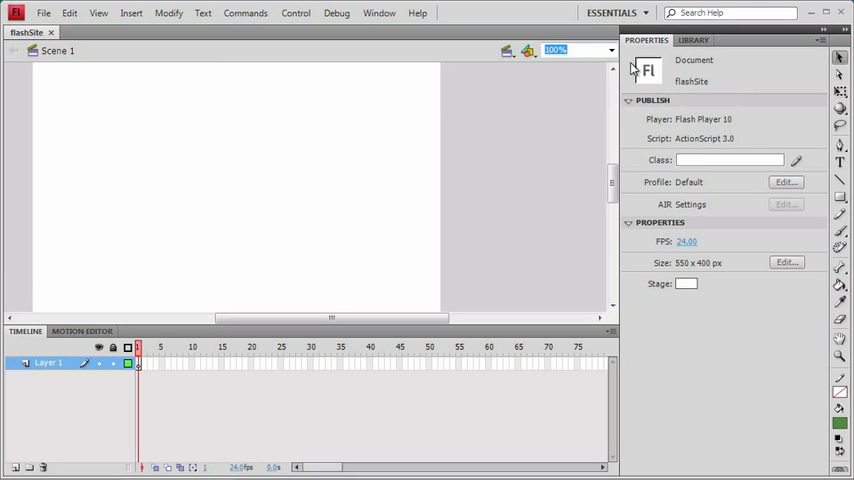
{"action": "left_click", "coordinate": [614, 12]}
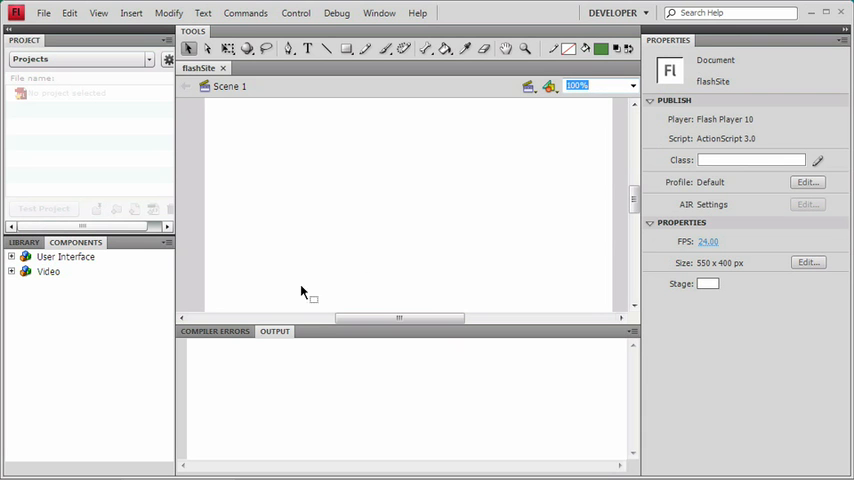
{"action": "mouse_move", "coordinate": [276, 364]}
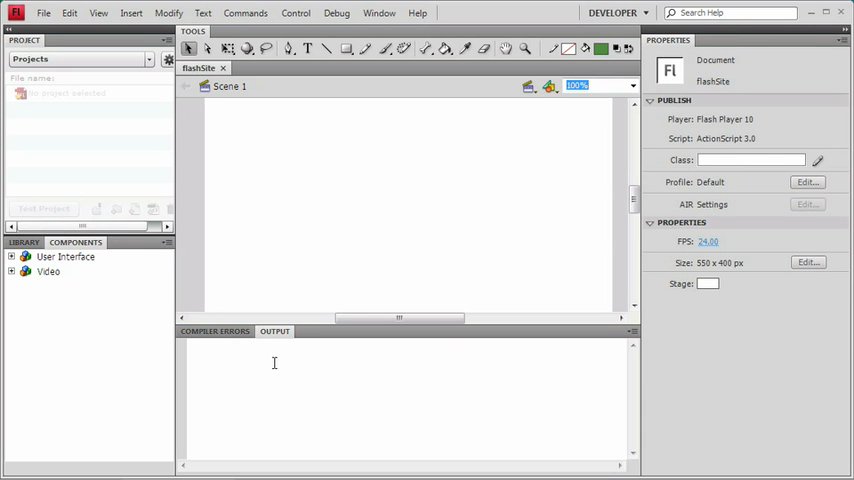
{"action": "left_click", "coordinate": [614, 12]}
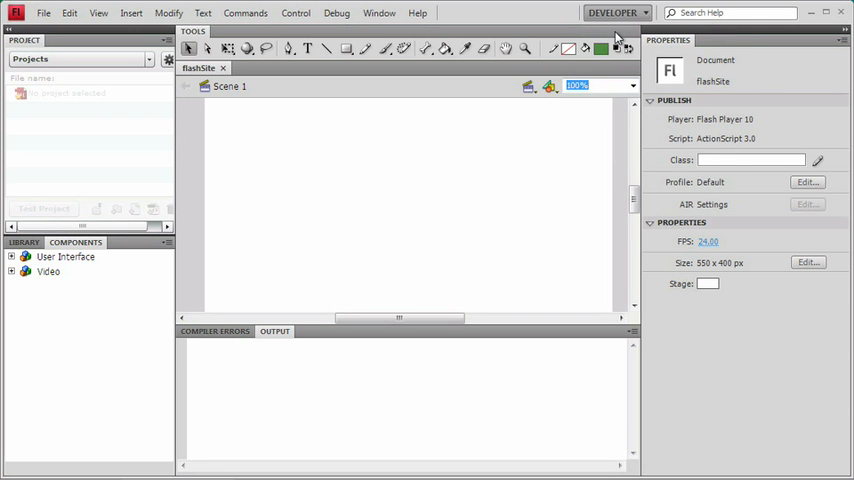
{"action": "left_click", "coordinate": [616, 12]}
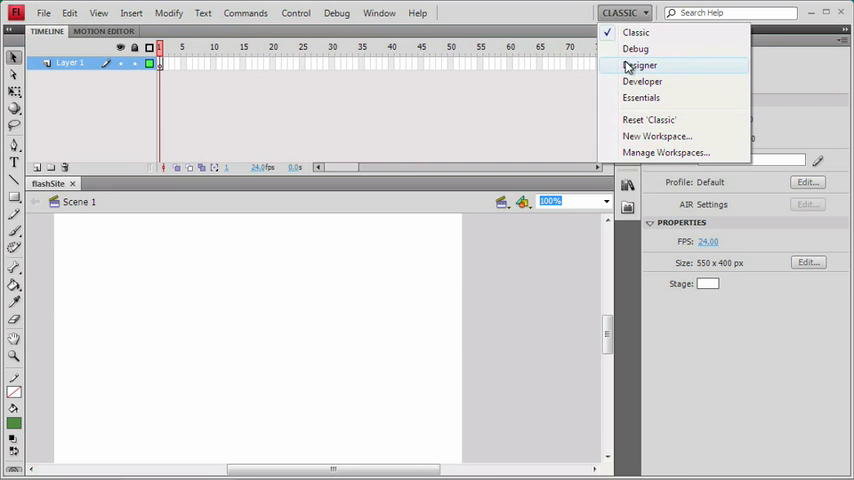
{"action": "left_click", "coordinate": [640, 64]}
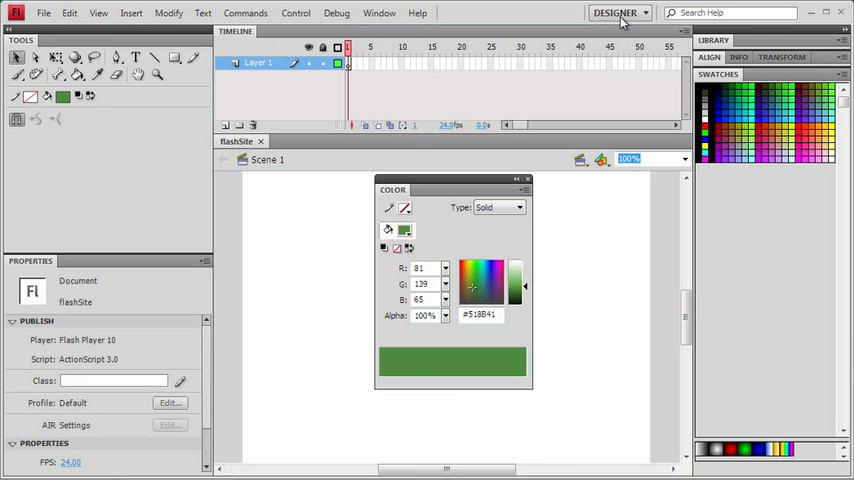
{"action": "left_click", "coordinate": [616, 12]}
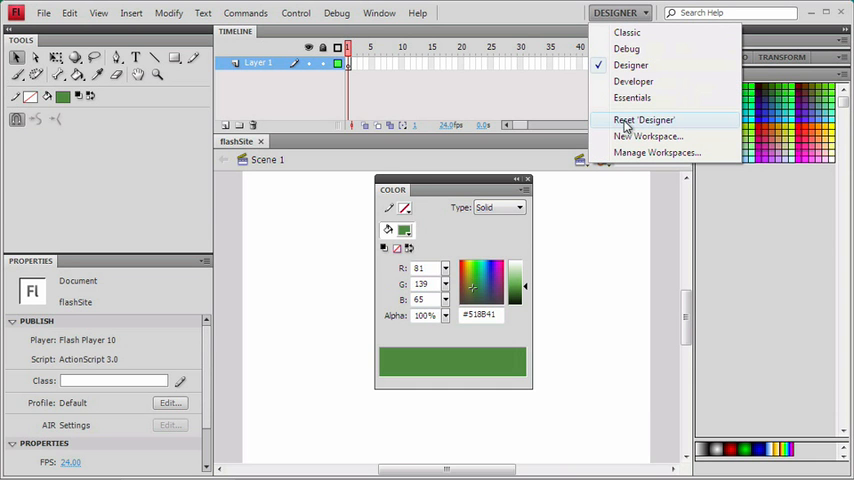
{"action": "left_click", "coordinate": [644, 120]}
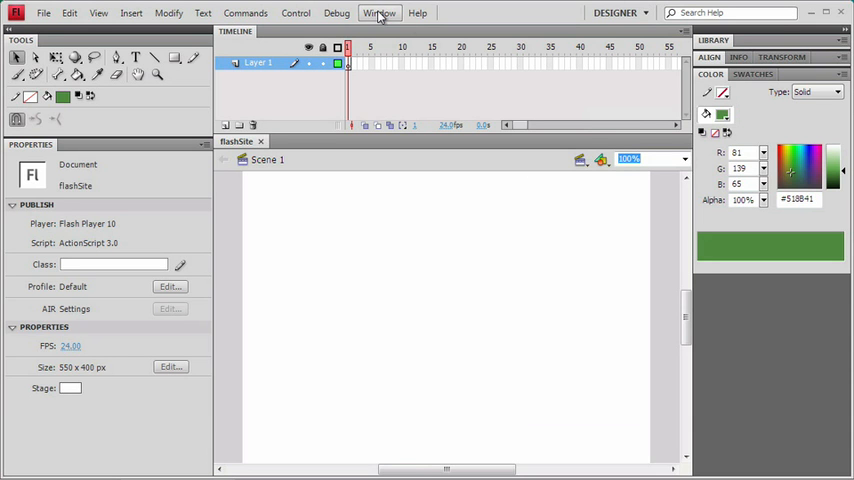
Save the current layout as a new workspace named 'website design'.
{"action": "left_click", "coordinate": [378, 12]}
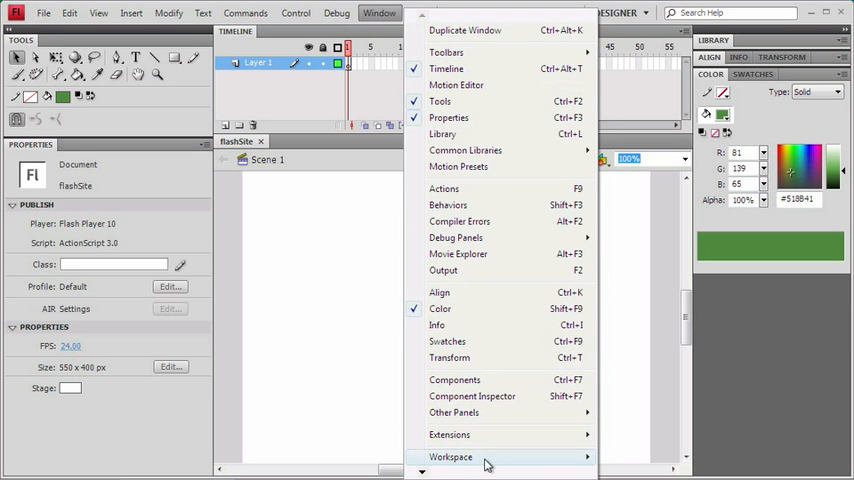
{"action": "mouse_move", "coordinate": [452, 456]}
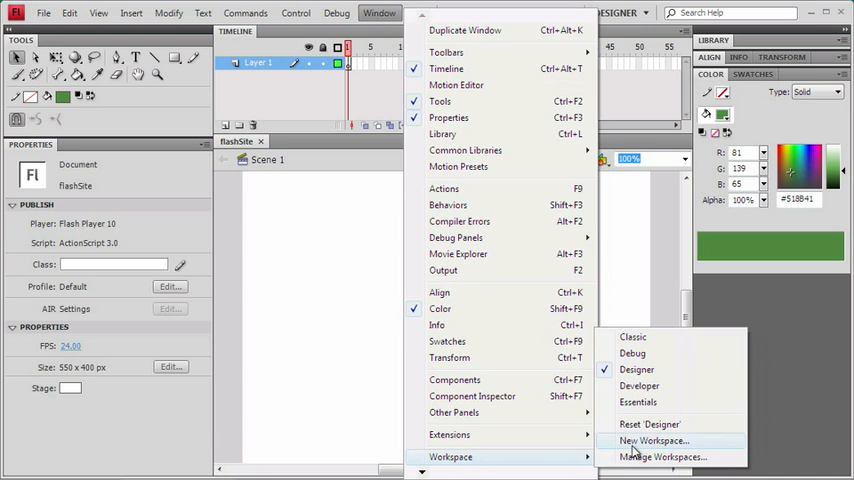
{"action": "left_click", "coordinate": [654, 440]}
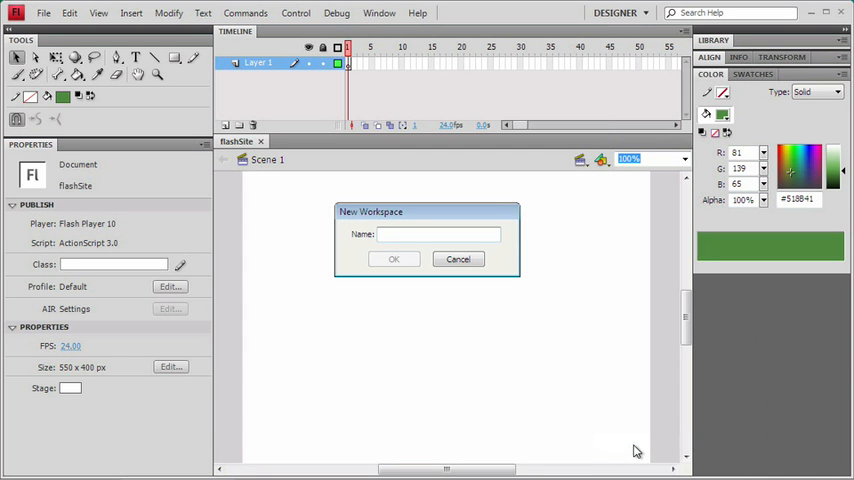
{"action": "type", "text": "w"}
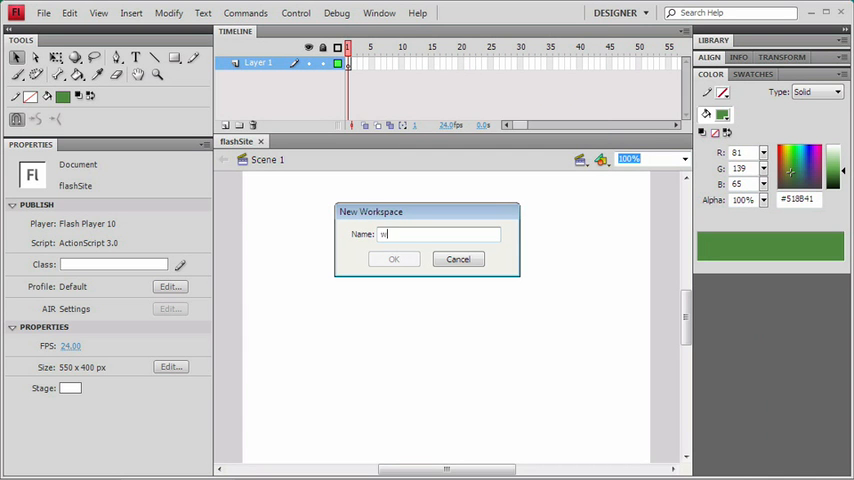
{"action": "type", "text": "ebsite"}
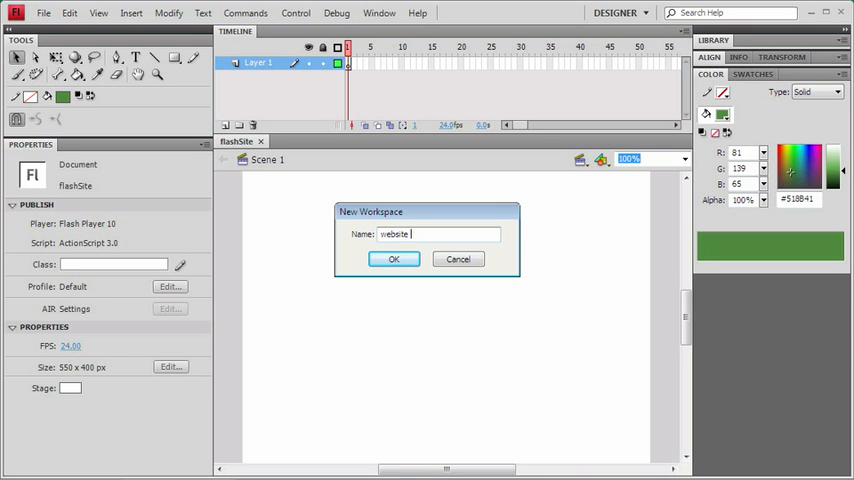
{"action": "type", "text": "design"}
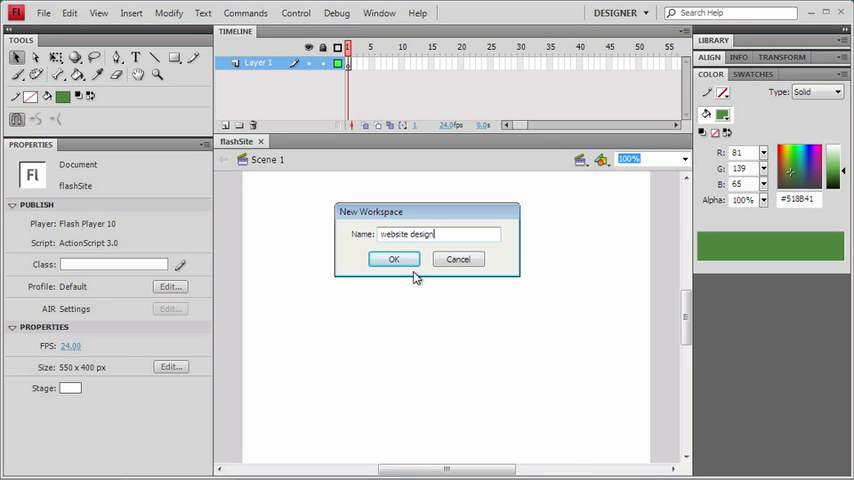
{"action": "left_click", "coordinate": [392, 260]}
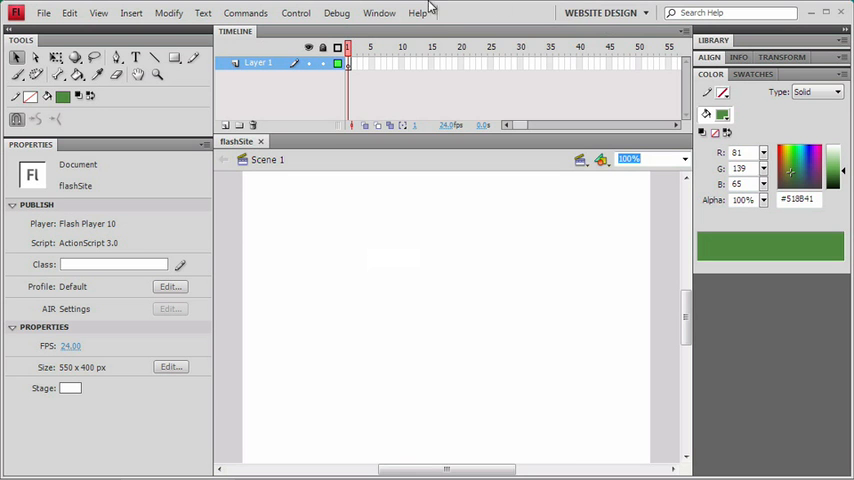
Open the Motion Presets panel from the Window menu and dock it below Color.
{"action": "left_click", "coordinate": [380, 12]}
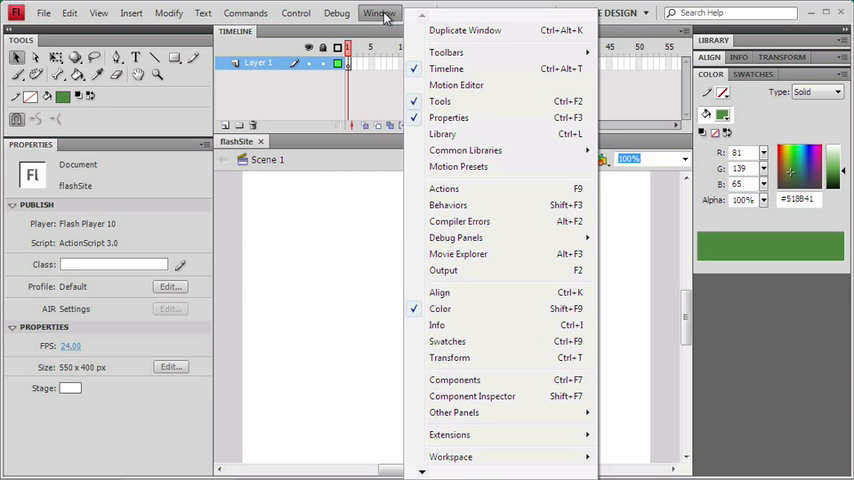
{"action": "mouse_move", "coordinate": [458, 166]}
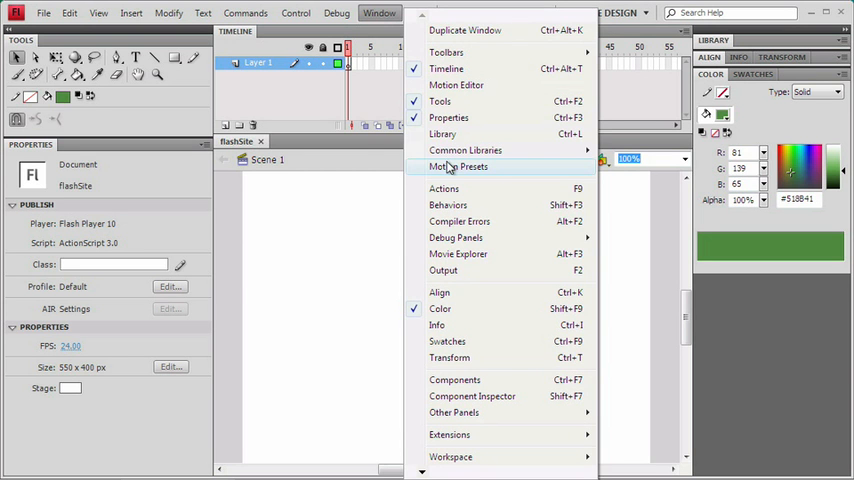
{"action": "left_click", "coordinate": [458, 166]}
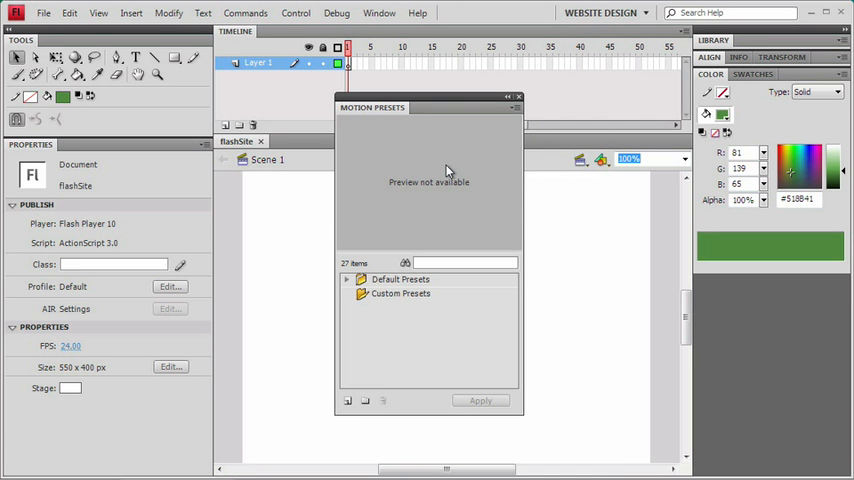
{"action": "mouse_move", "coordinate": [348, 112]}
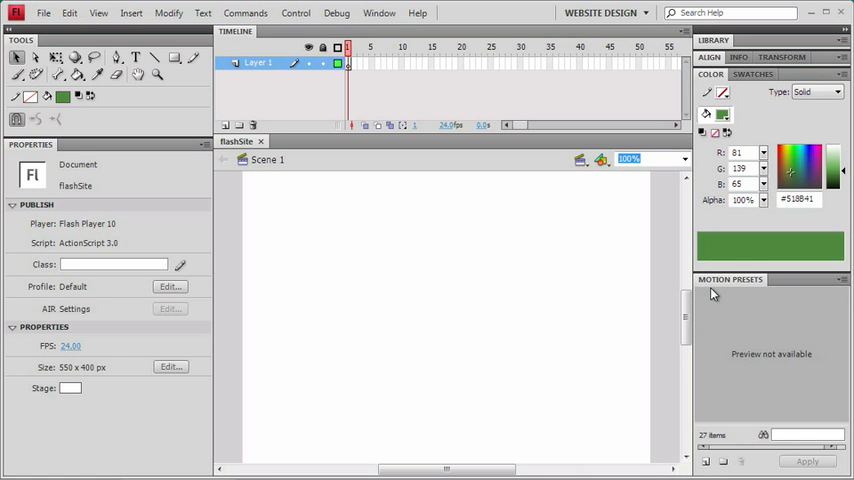
{"action": "mouse_move", "coordinate": [778, 288]}
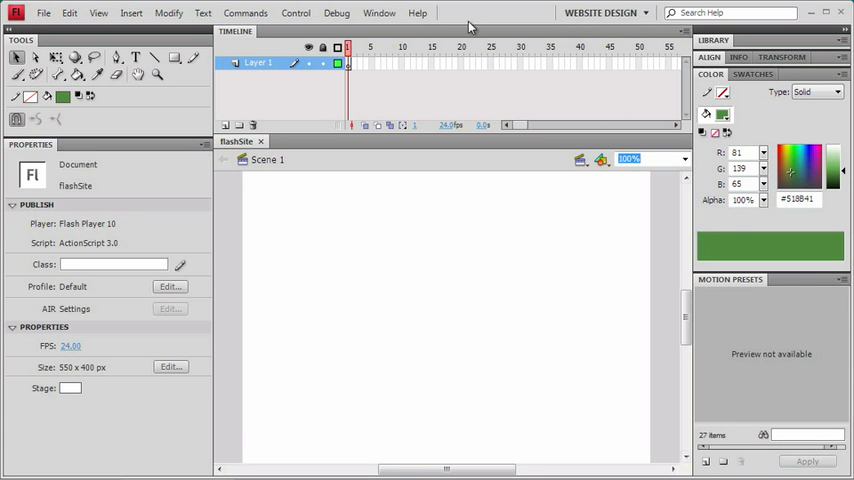
Open the Actions and Behaviors panels, dock them below Motion Presets and collapse them.
{"action": "left_click", "coordinate": [380, 12]}
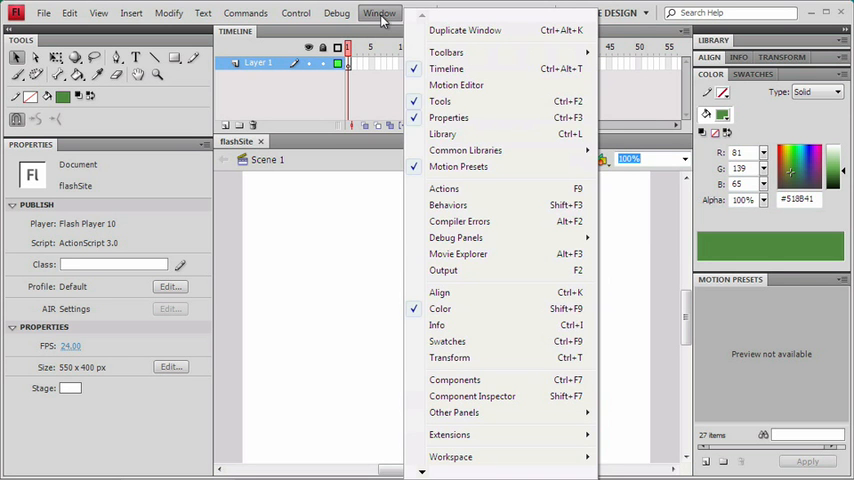
{"action": "mouse_move", "coordinate": [444, 188]}
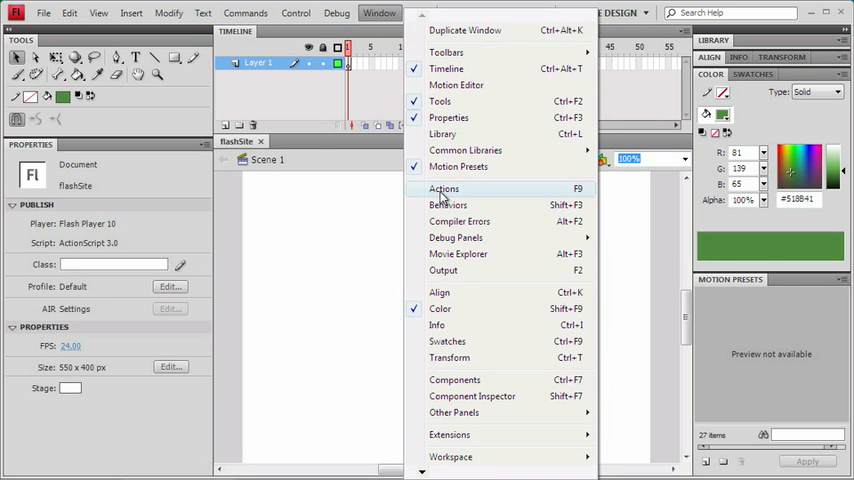
{"action": "left_click", "coordinate": [444, 188]}
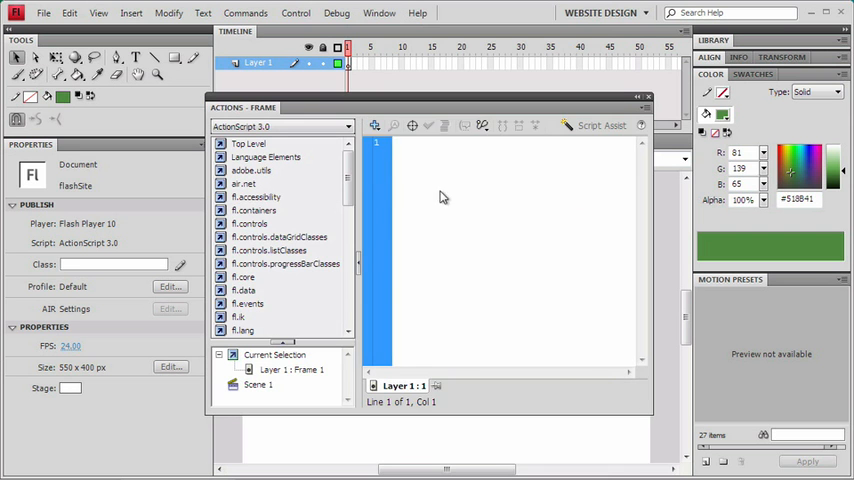
{"action": "left_click", "coordinate": [380, 12]}
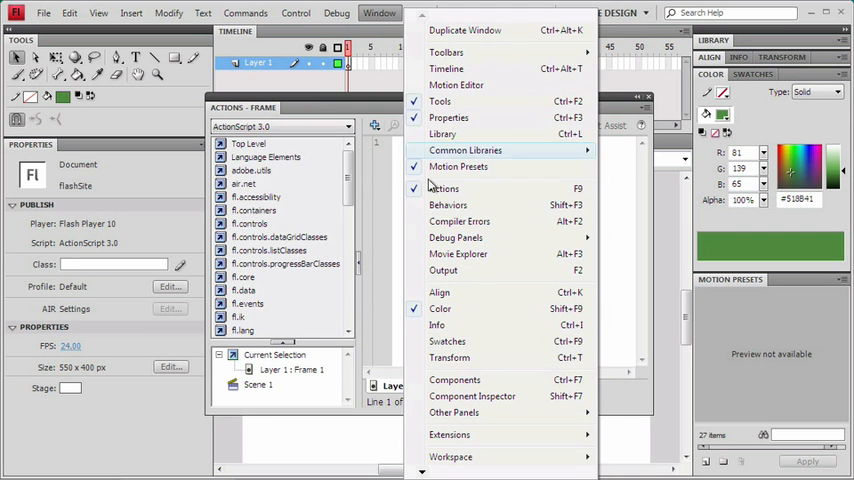
{"action": "left_click", "coordinate": [448, 204]}
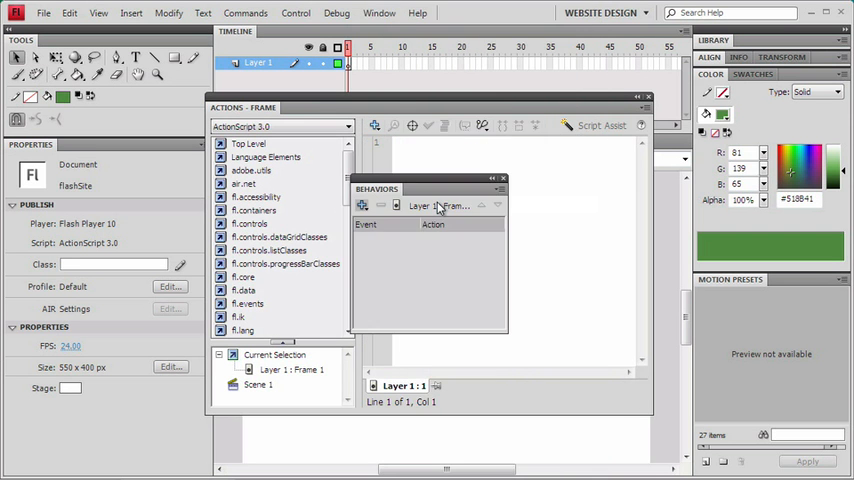
{"action": "mouse_move", "coordinate": [234, 112]}
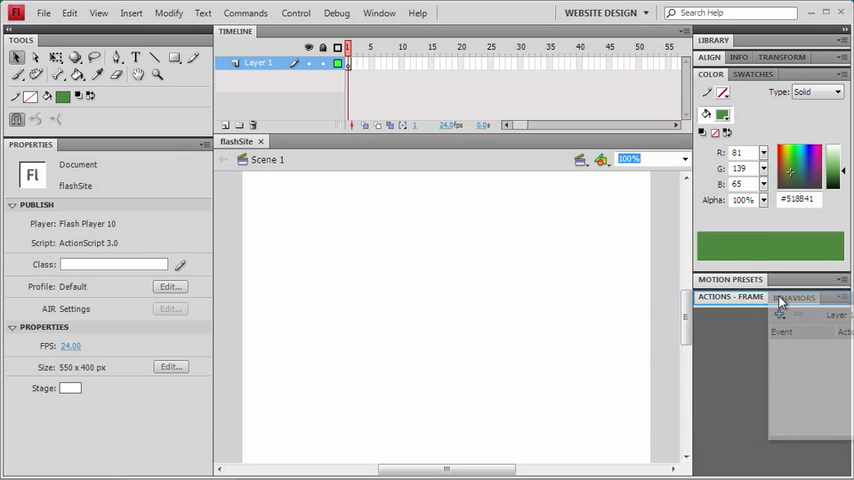
{"action": "left_click", "coordinate": [796, 296]}
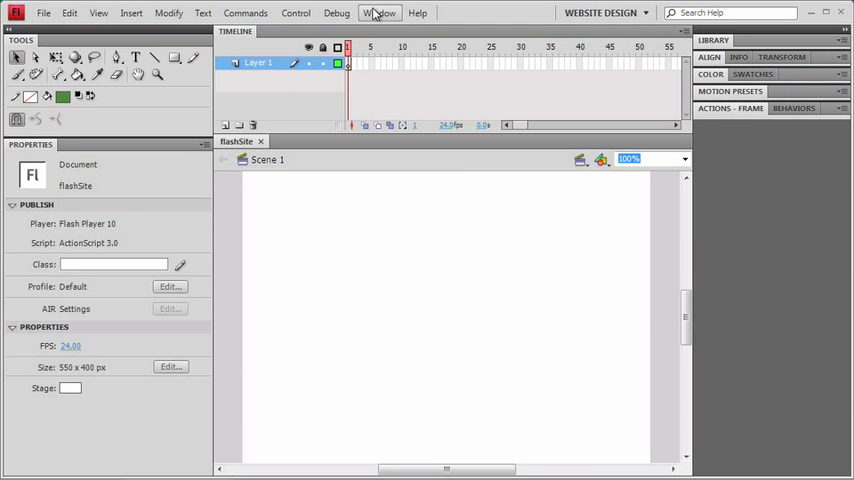
Open the Components and Component Inspector panels, dock them below Actions and collapse the dock.
{"action": "left_click", "coordinate": [380, 12]}
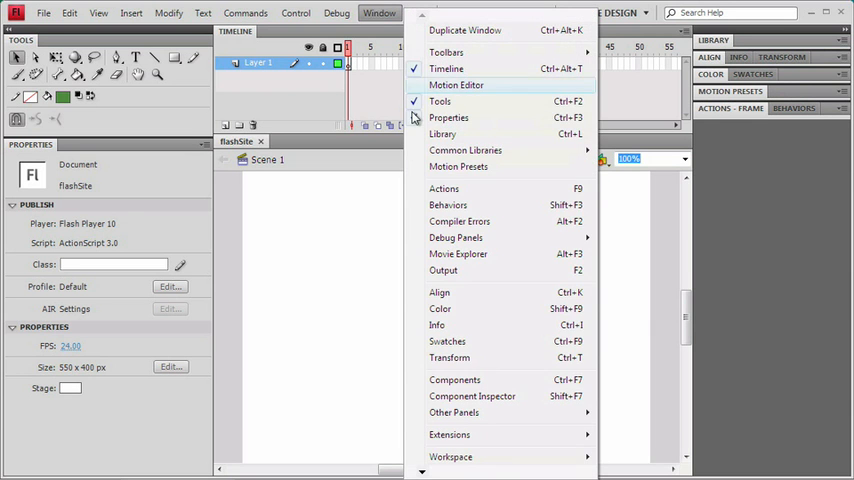
{"action": "left_click", "coordinate": [454, 380]}
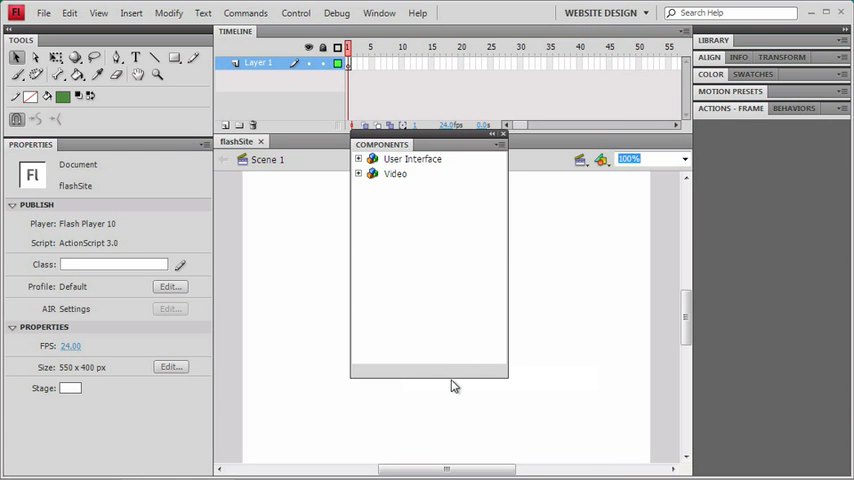
{"action": "left_click", "coordinate": [380, 12]}
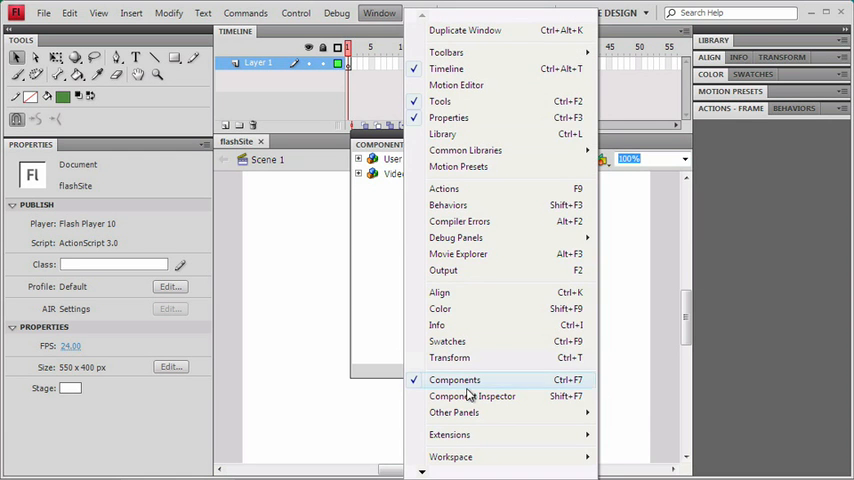
{"action": "left_click", "coordinate": [472, 396]}
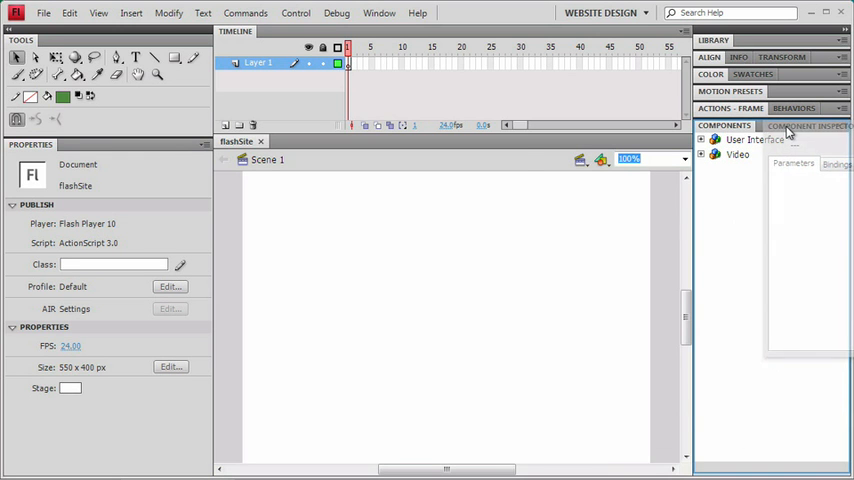
{"action": "left_click", "coordinate": [804, 126]}
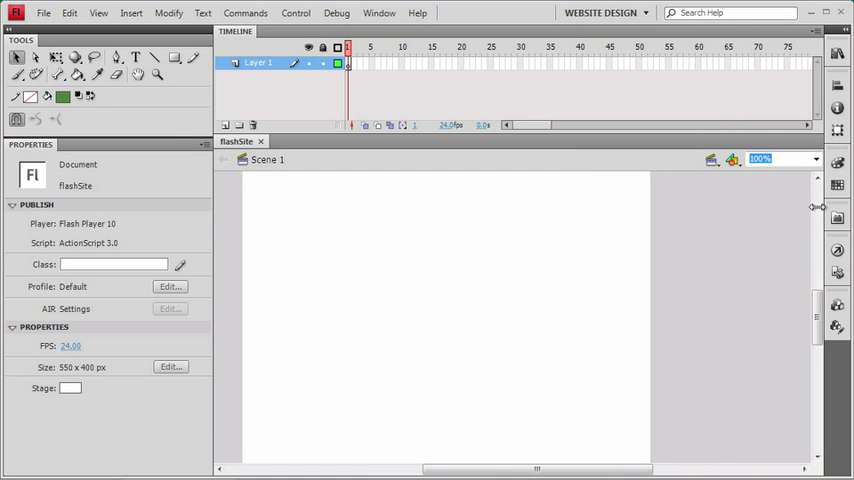
{"action": "mouse_move", "coordinate": [638, 240]}
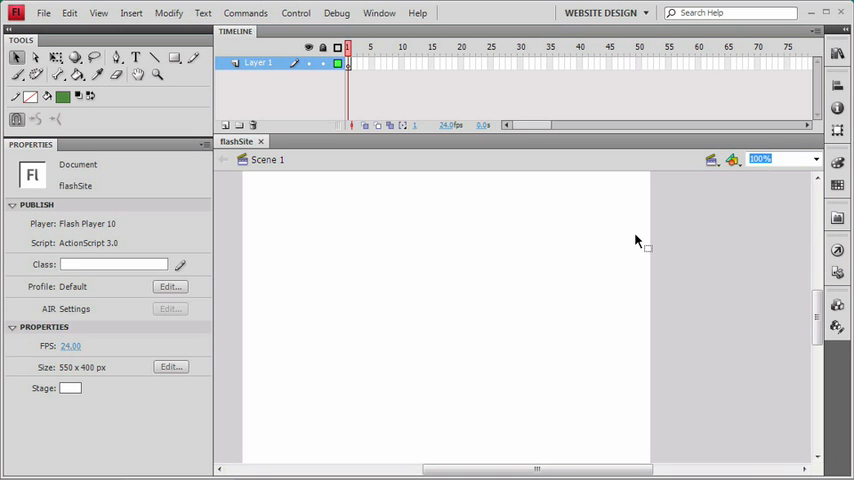
{"action": "mouse_move", "coordinate": [820, 196]}
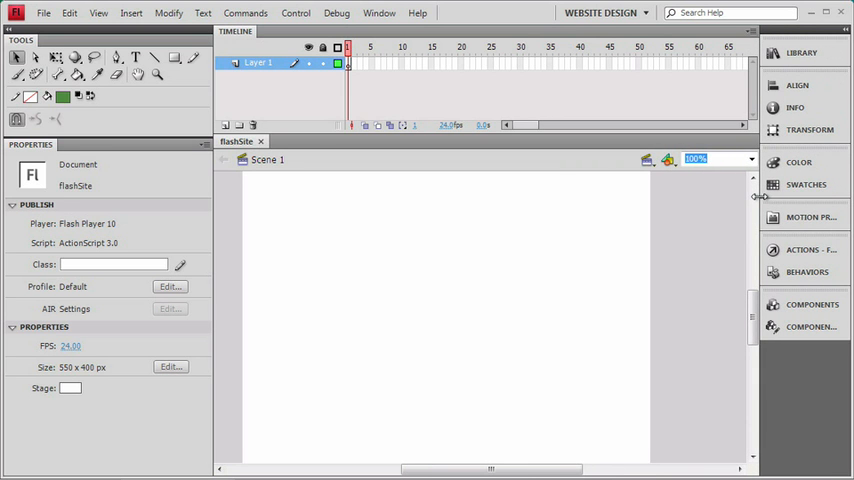
{"action": "mouse_move", "coordinate": [616, 252]}
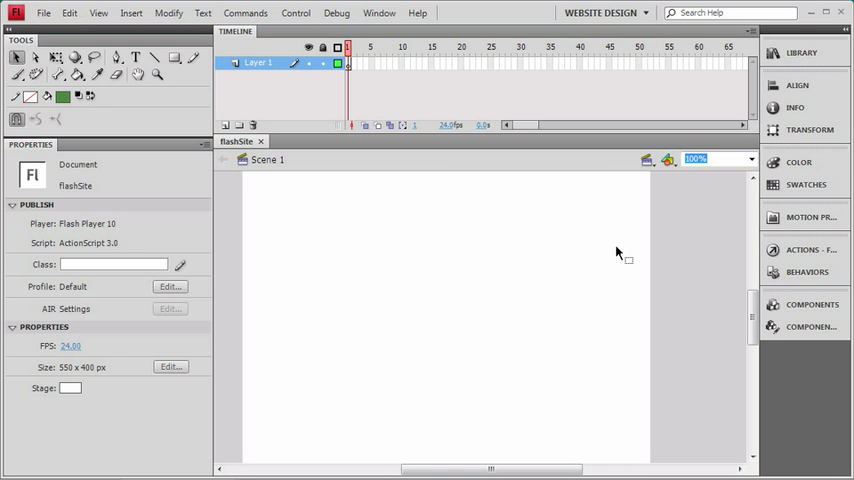
Save the layout as 'website design' again, overwriting the existing workspace.
{"action": "left_click", "coordinate": [380, 12]}
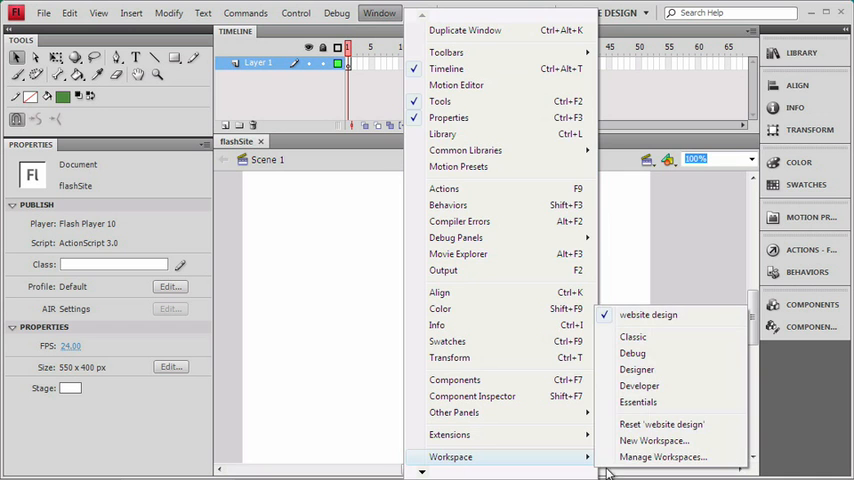
{"action": "left_click", "coordinate": [654, 440]}
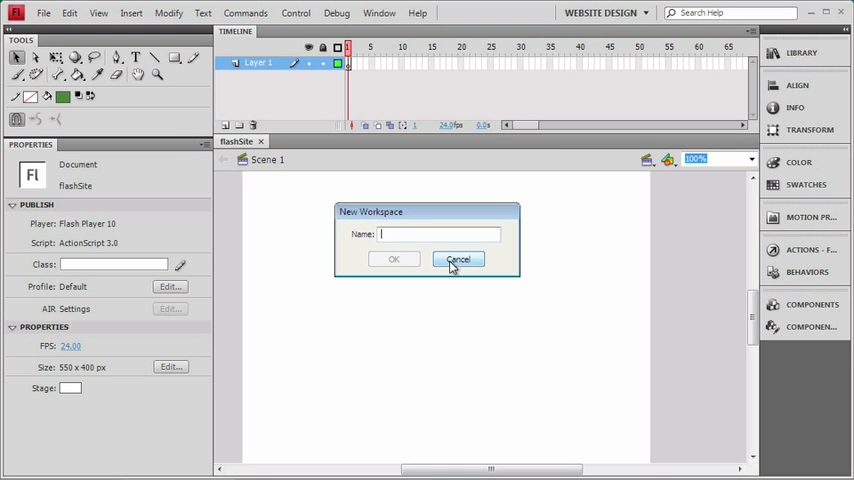
{"action": "type", "text": "webs"}
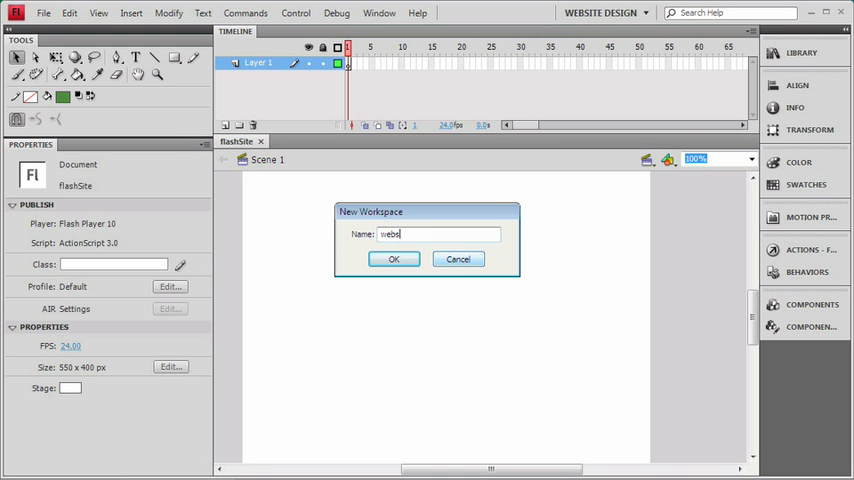
{"action": "type", "text": "website design"}
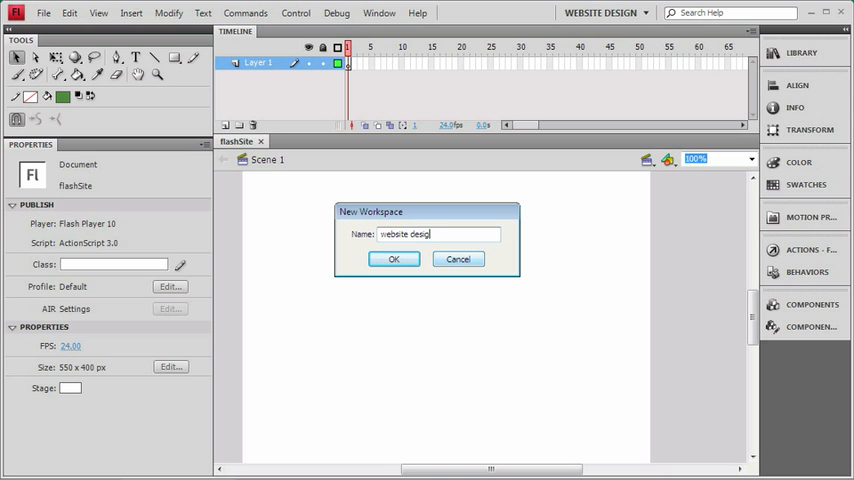
{"action": "left_click", "coordinate": [392, 260]}
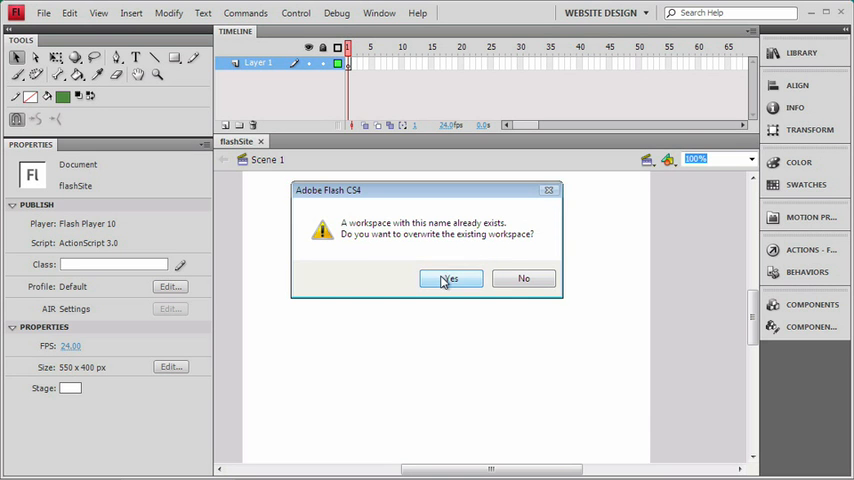
{"action": "left_click", "coordinate": [450, 278]}
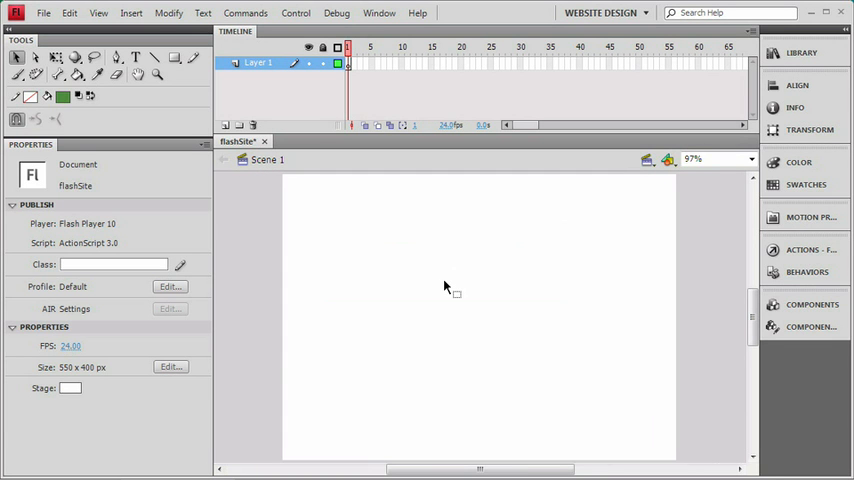